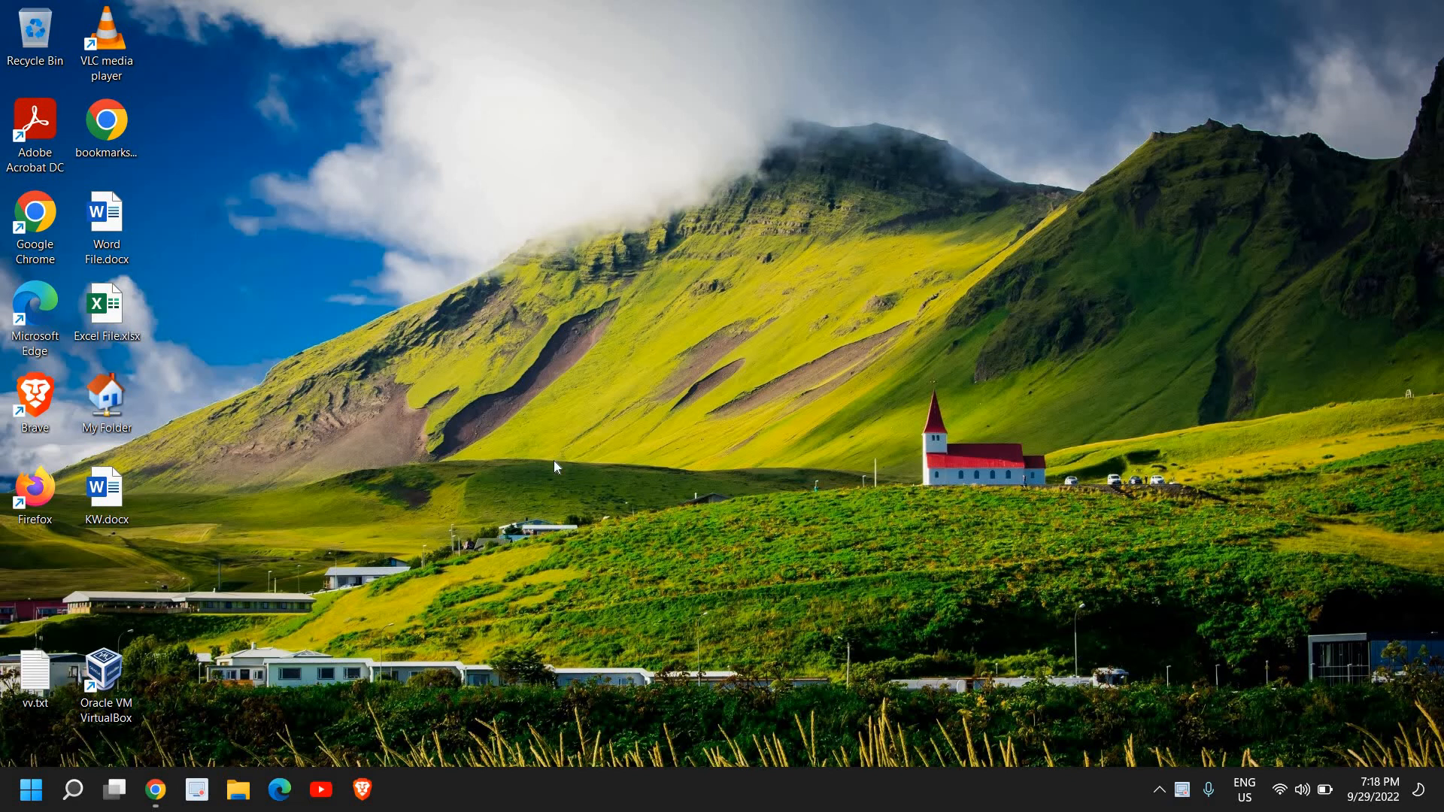
mouse_move(888, 415)
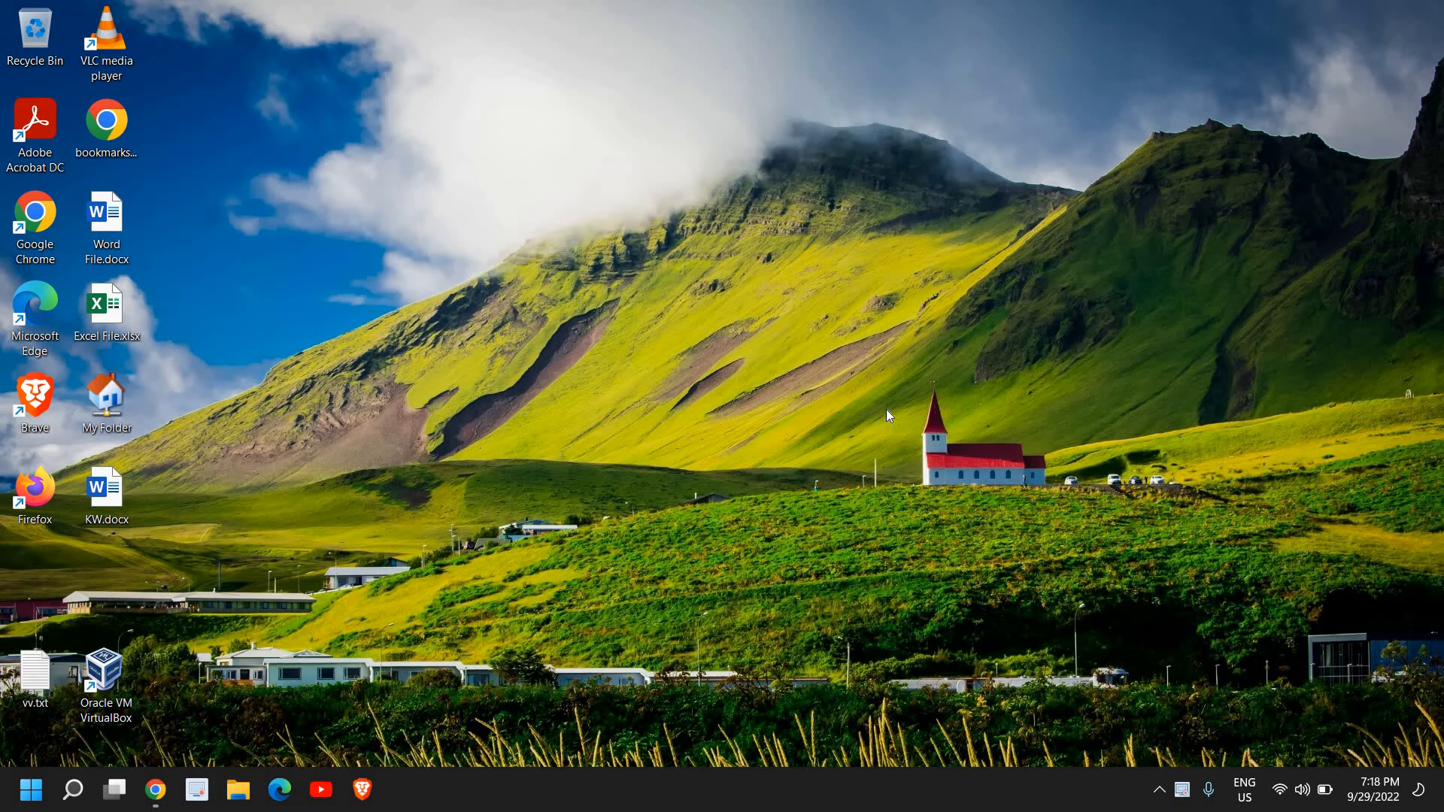
mouse_move(880, 422)
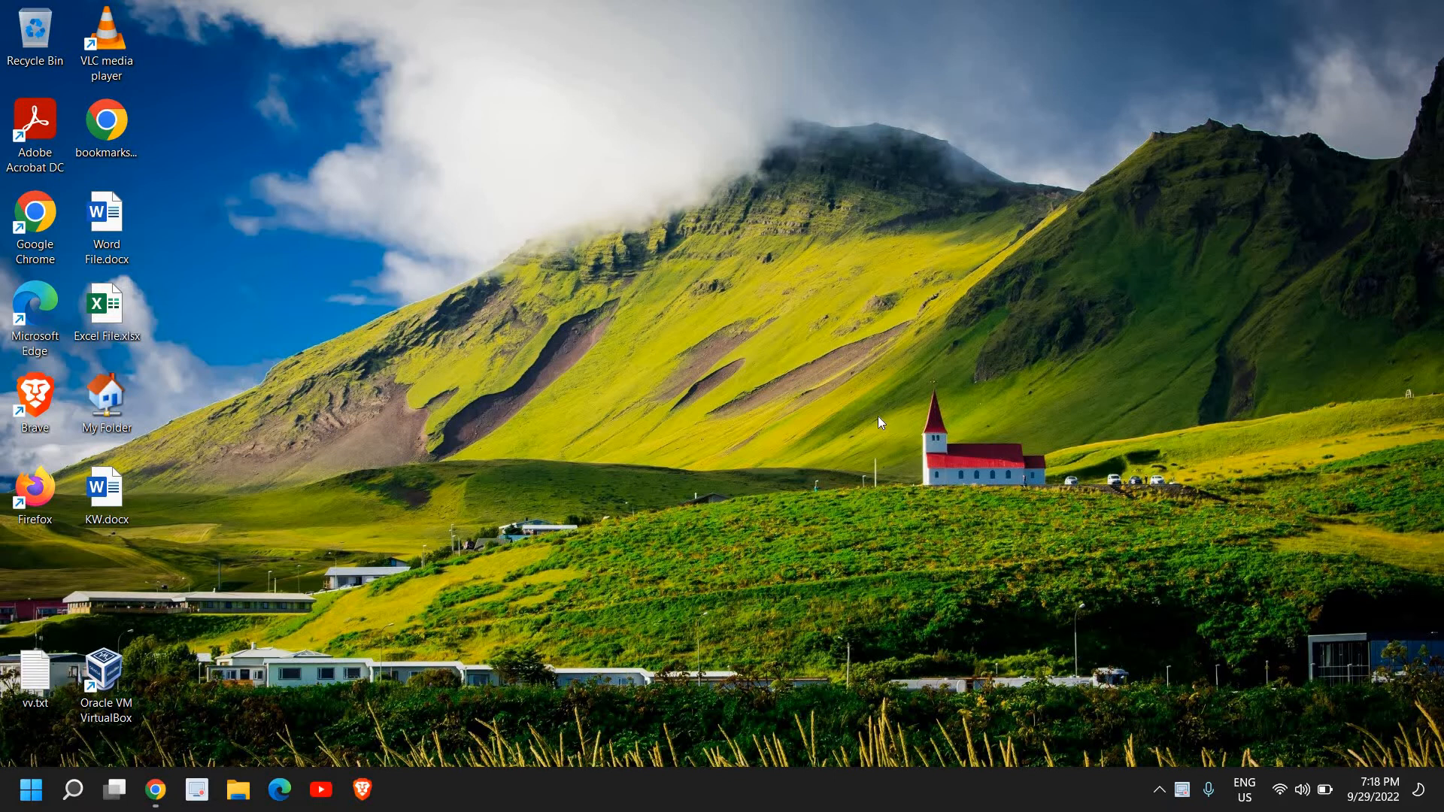
mouse_move(880, 392)
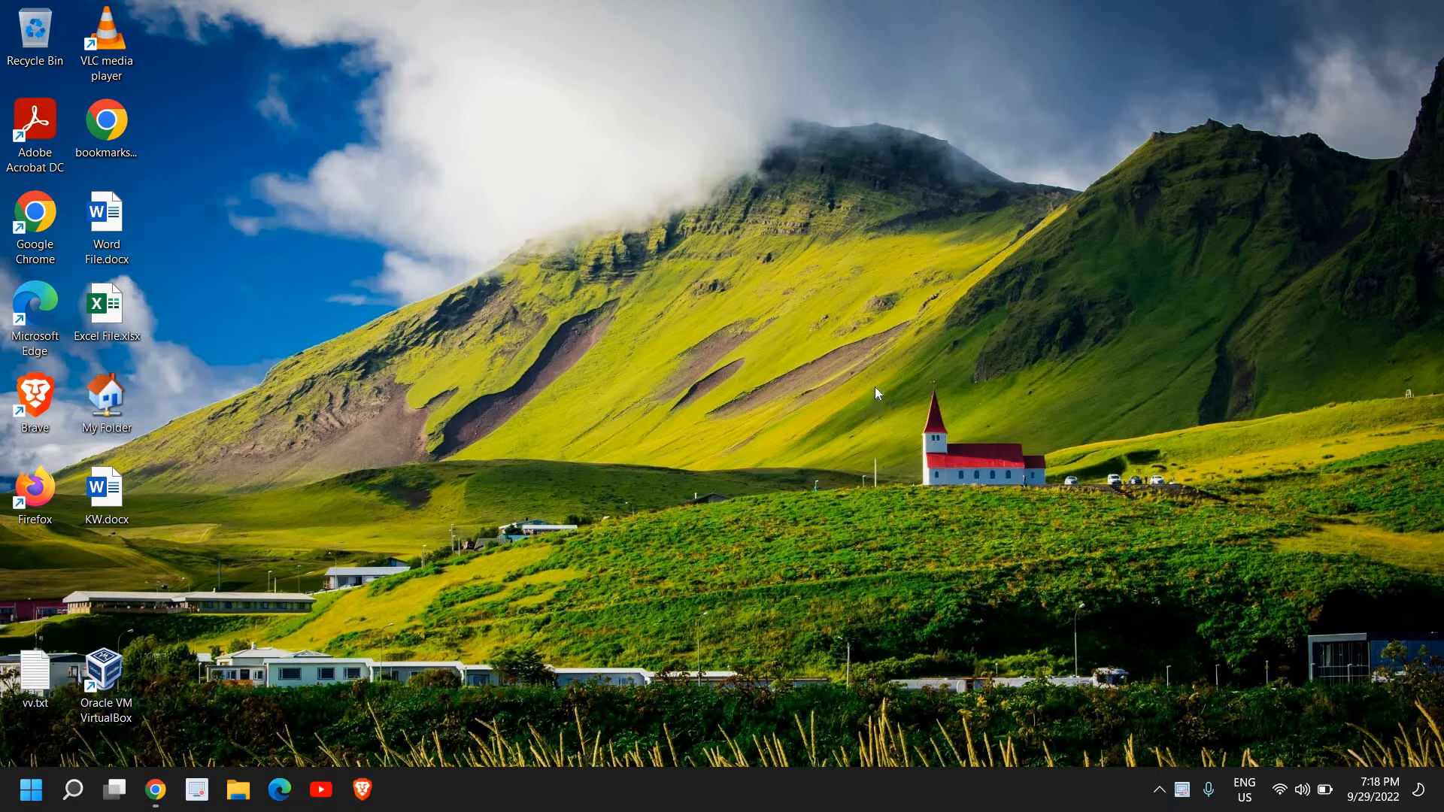
mouse_move(871, 381)
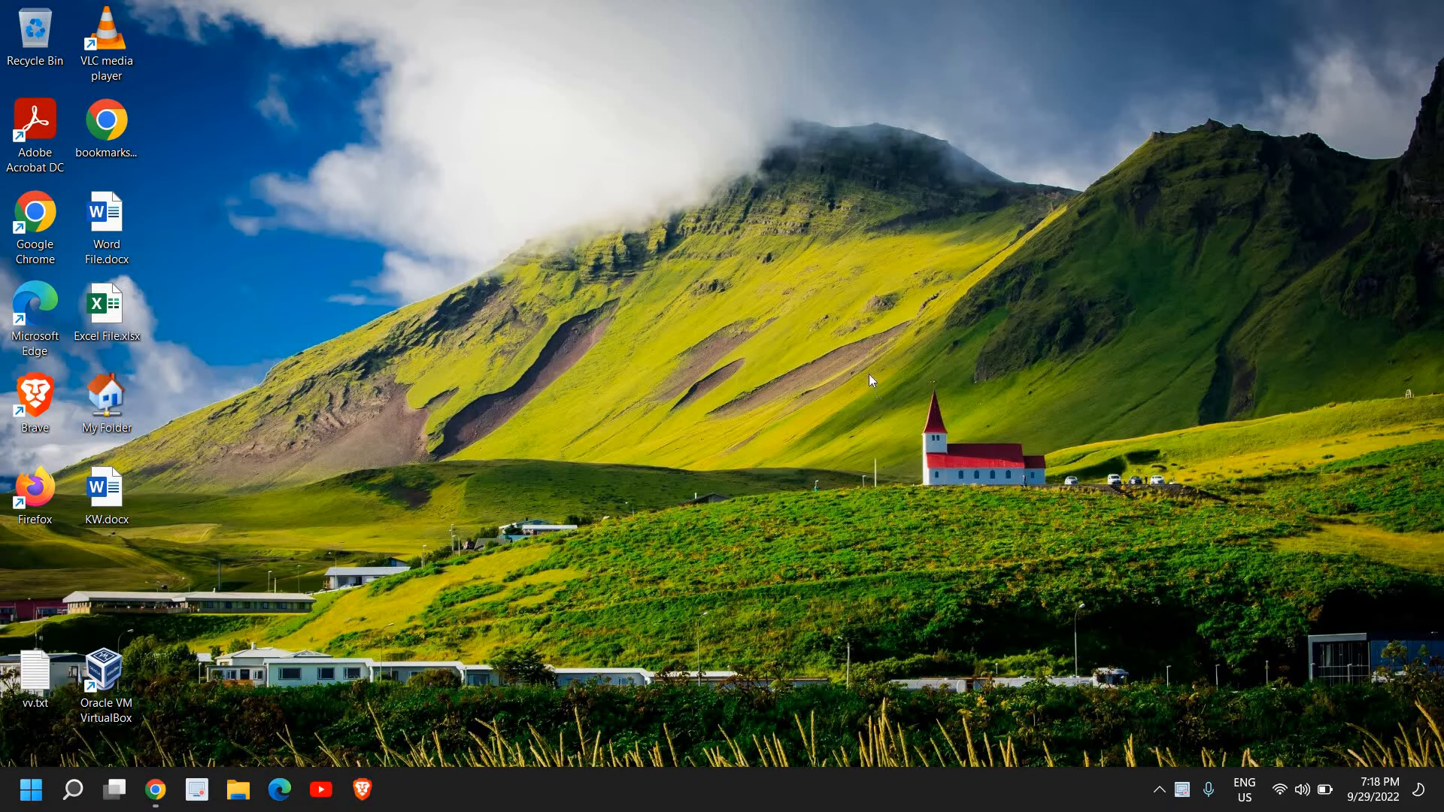
mouse_move(505, 504)
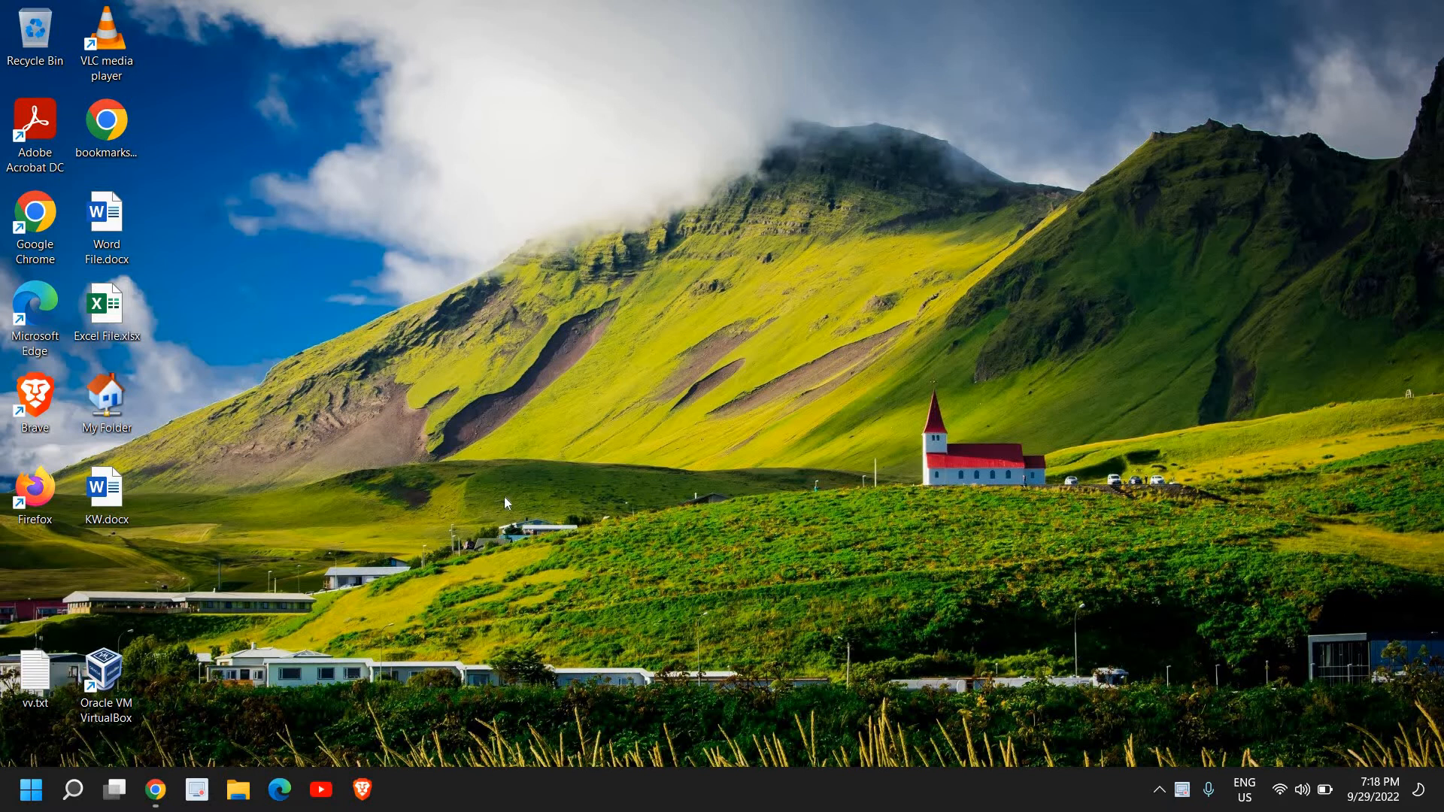
mouse_move(517, 463)
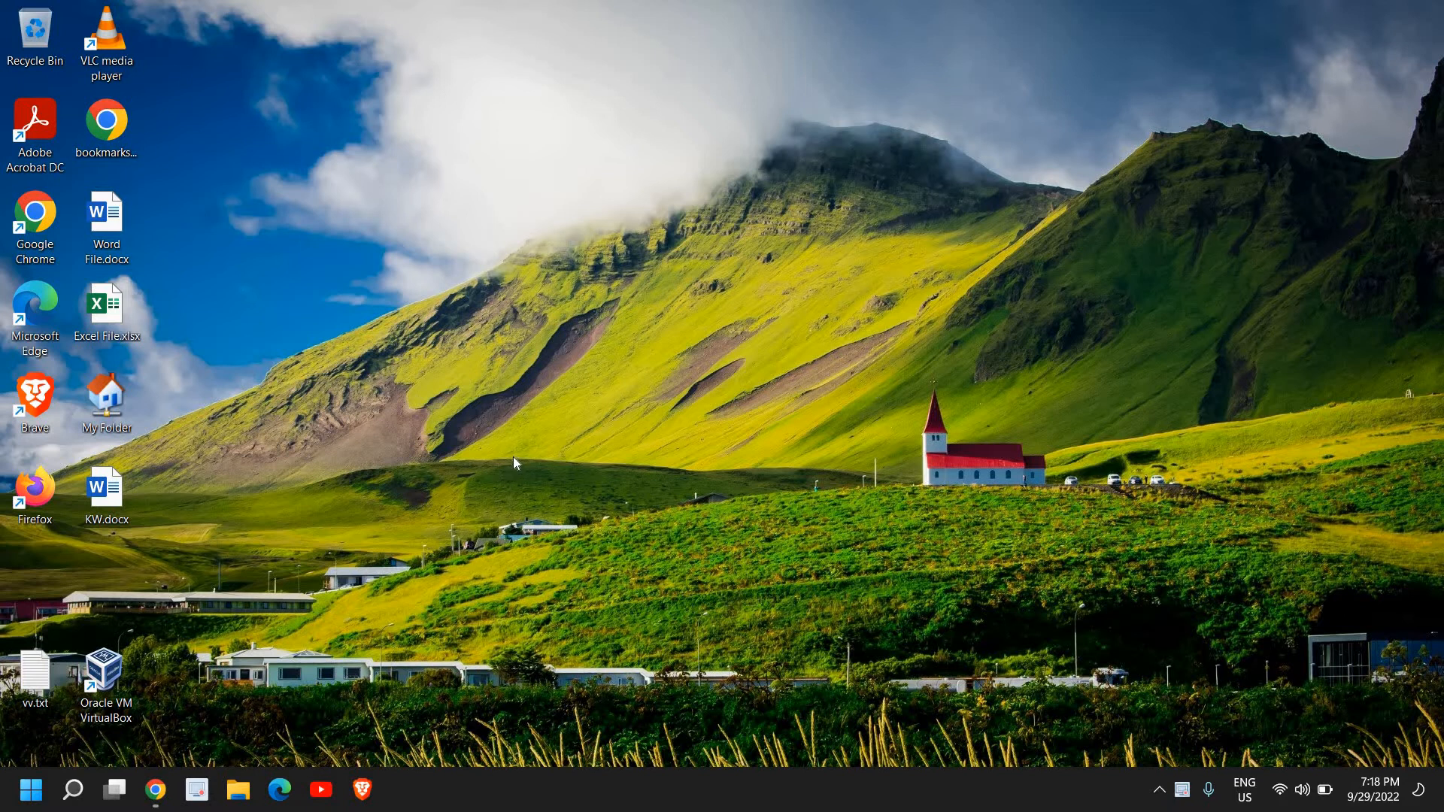
mouse_move(516, 439)
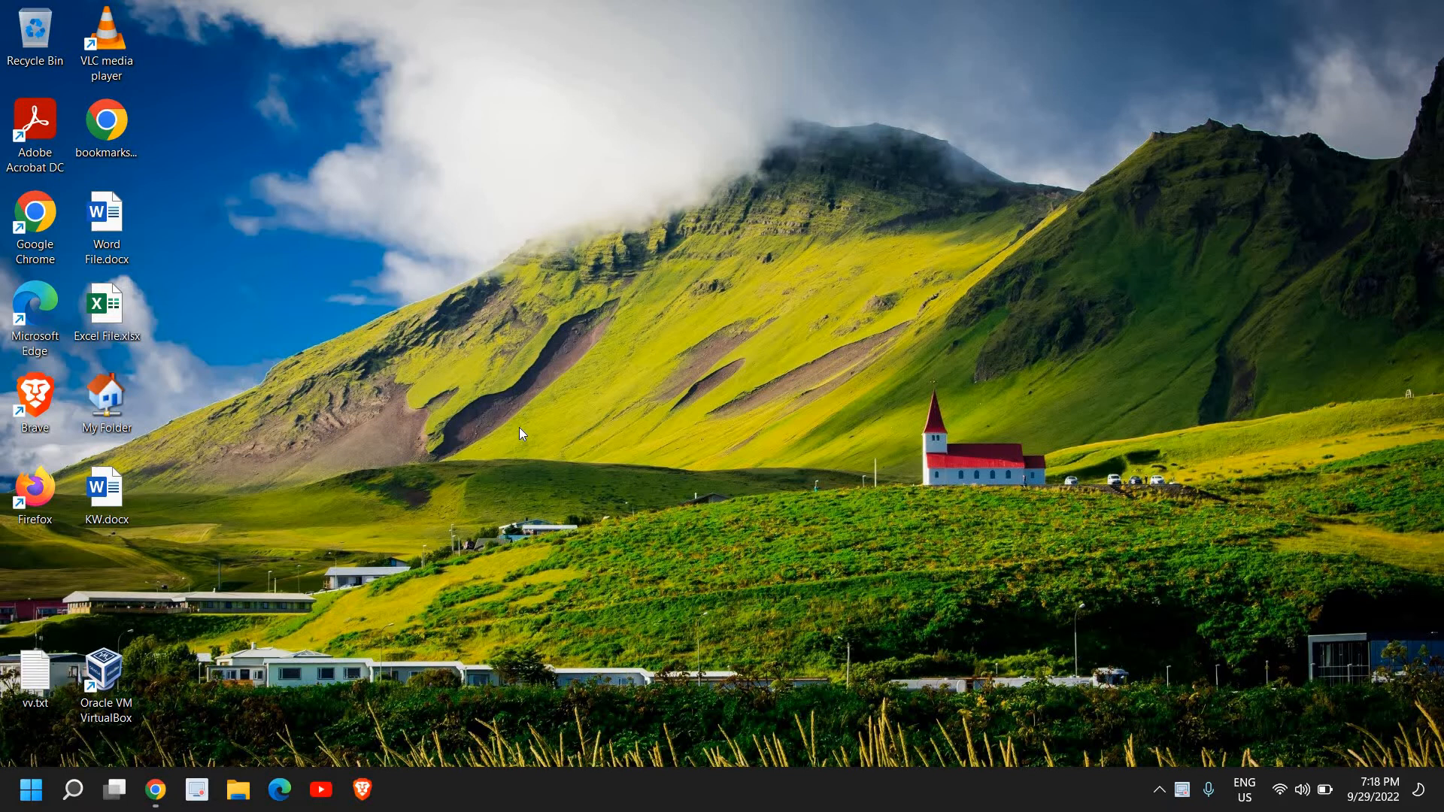
mouse_move(337, 548)
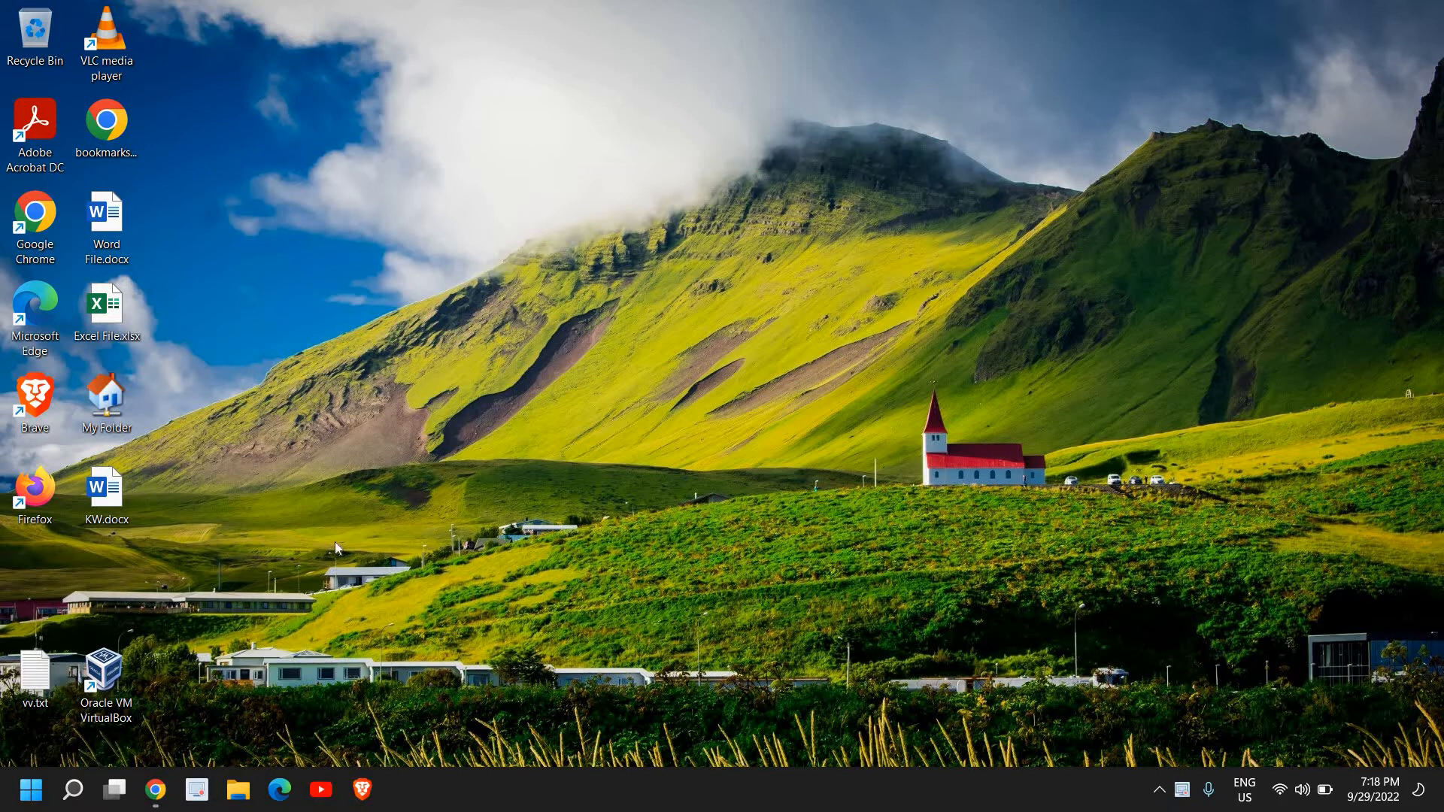
mouse_move(200, 744)
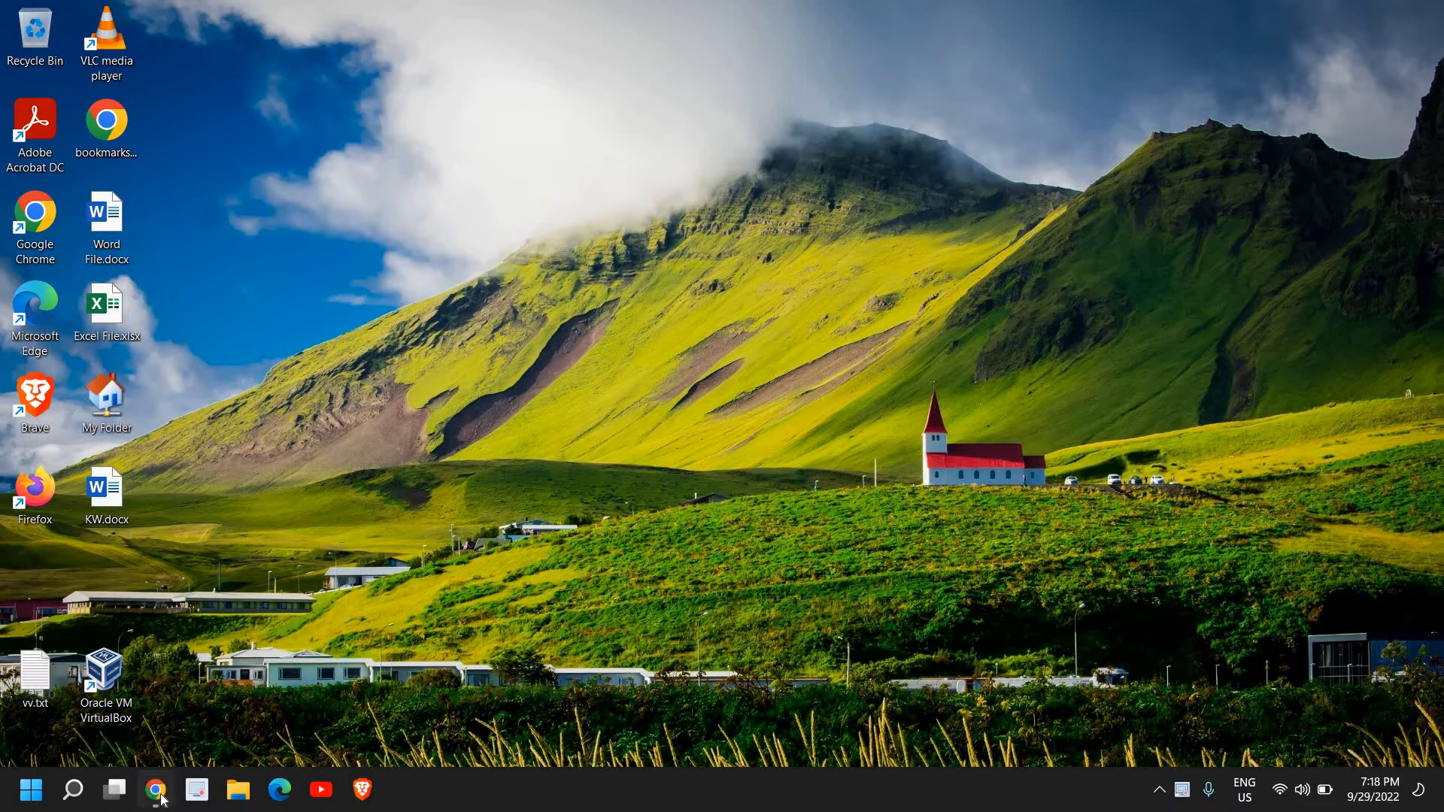
Search 'hp' and submit HP Deskjet F4100 All-in-One Printer series to reach its driver downloads
left_click(156, 790)
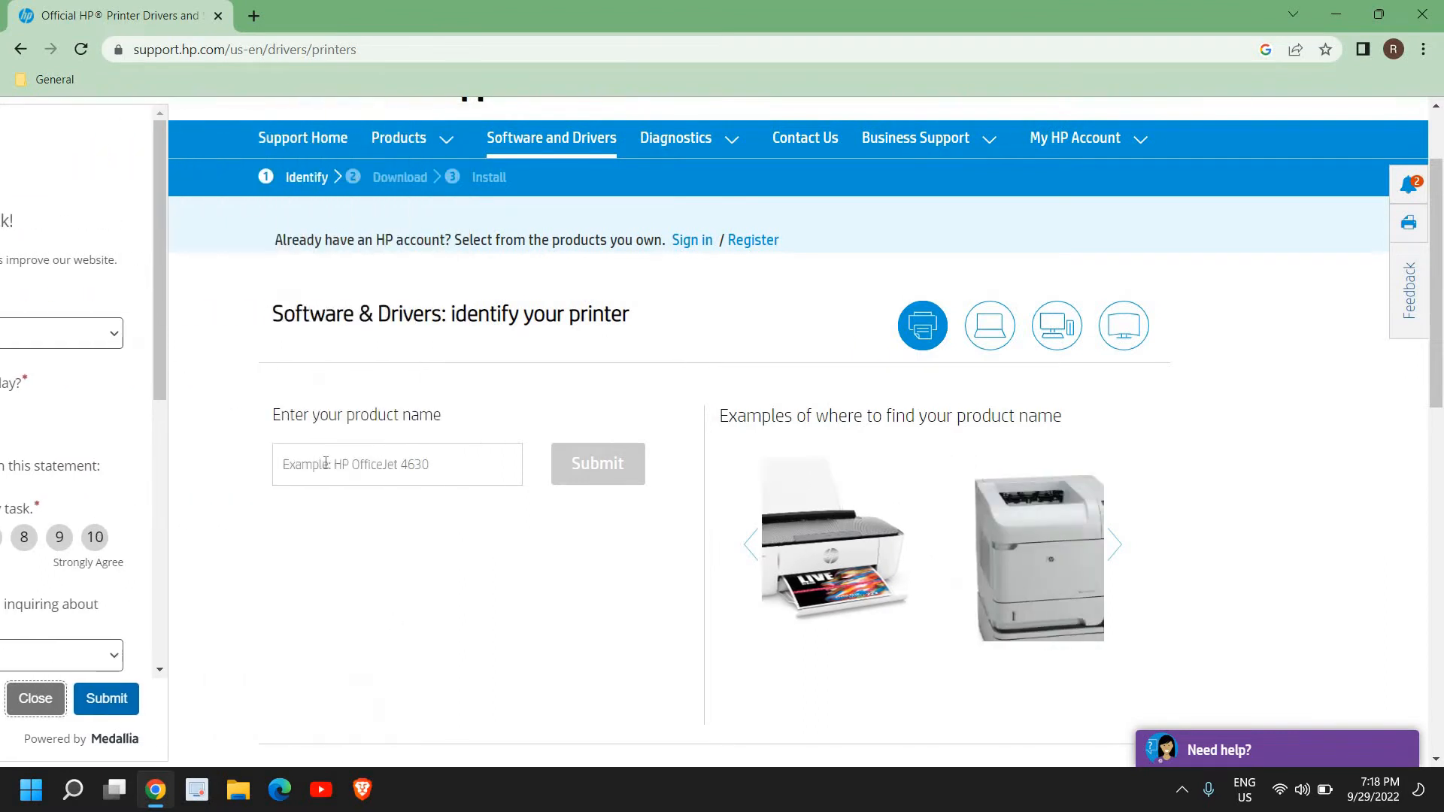
left_click(398, 463)
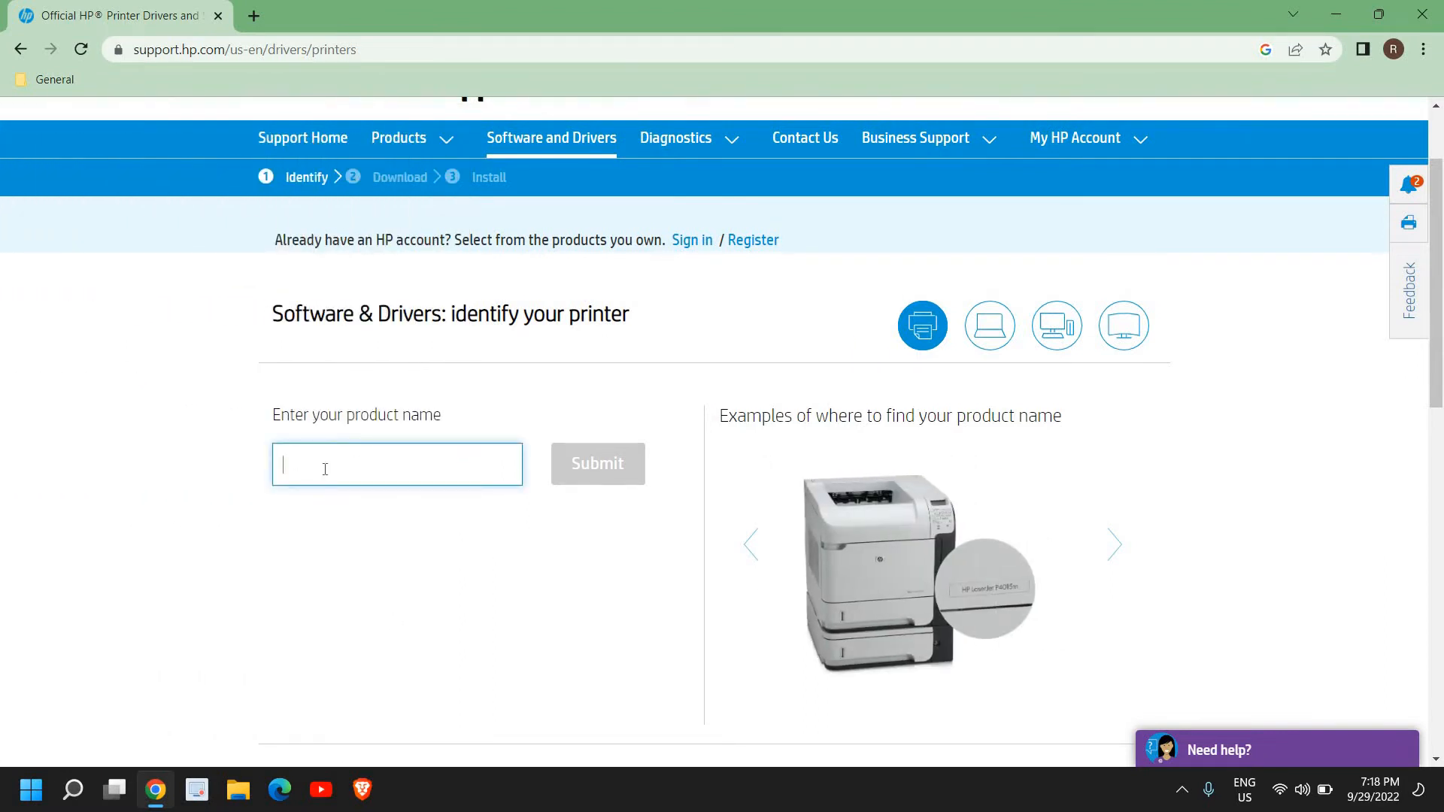
type("hp desk")
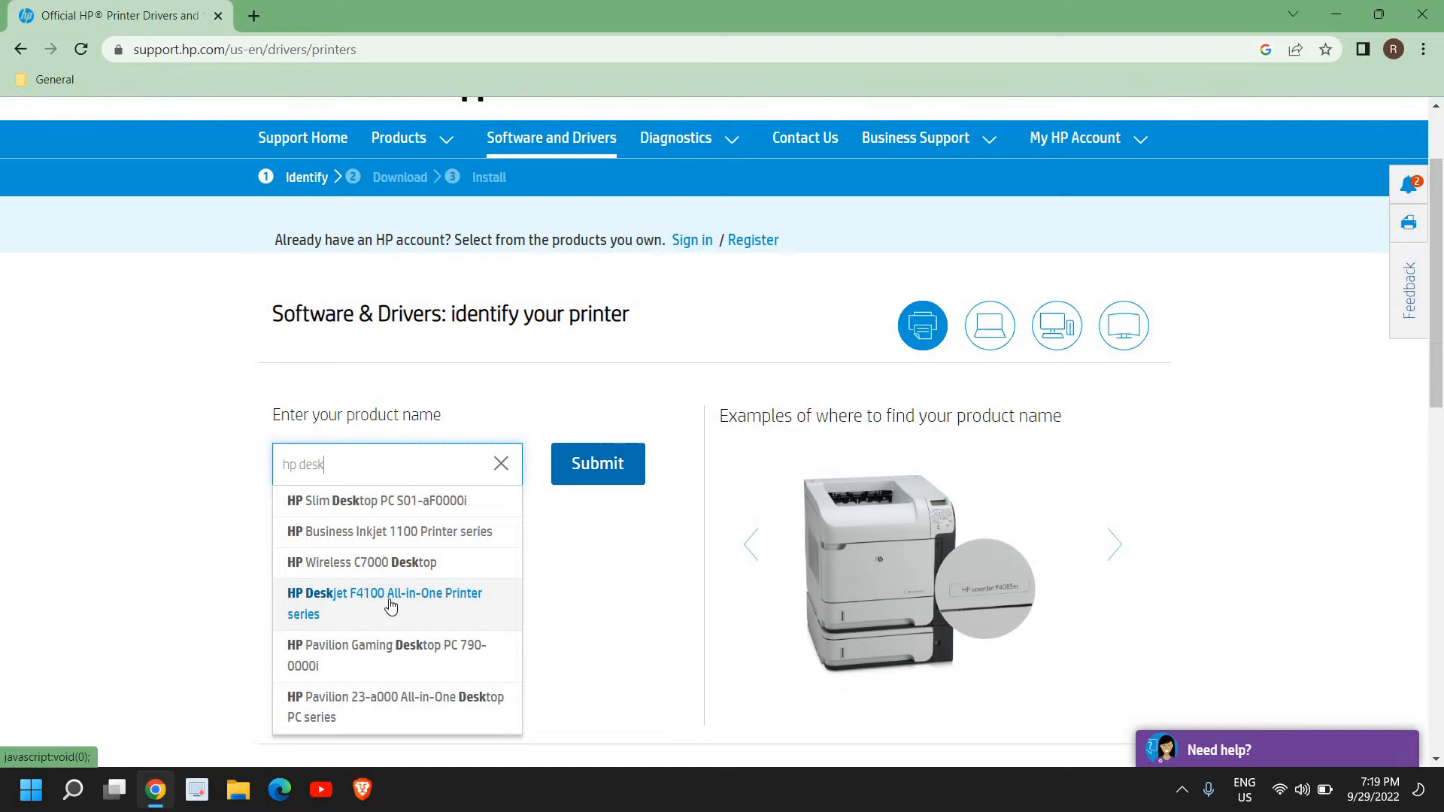
left_click(391, 604)
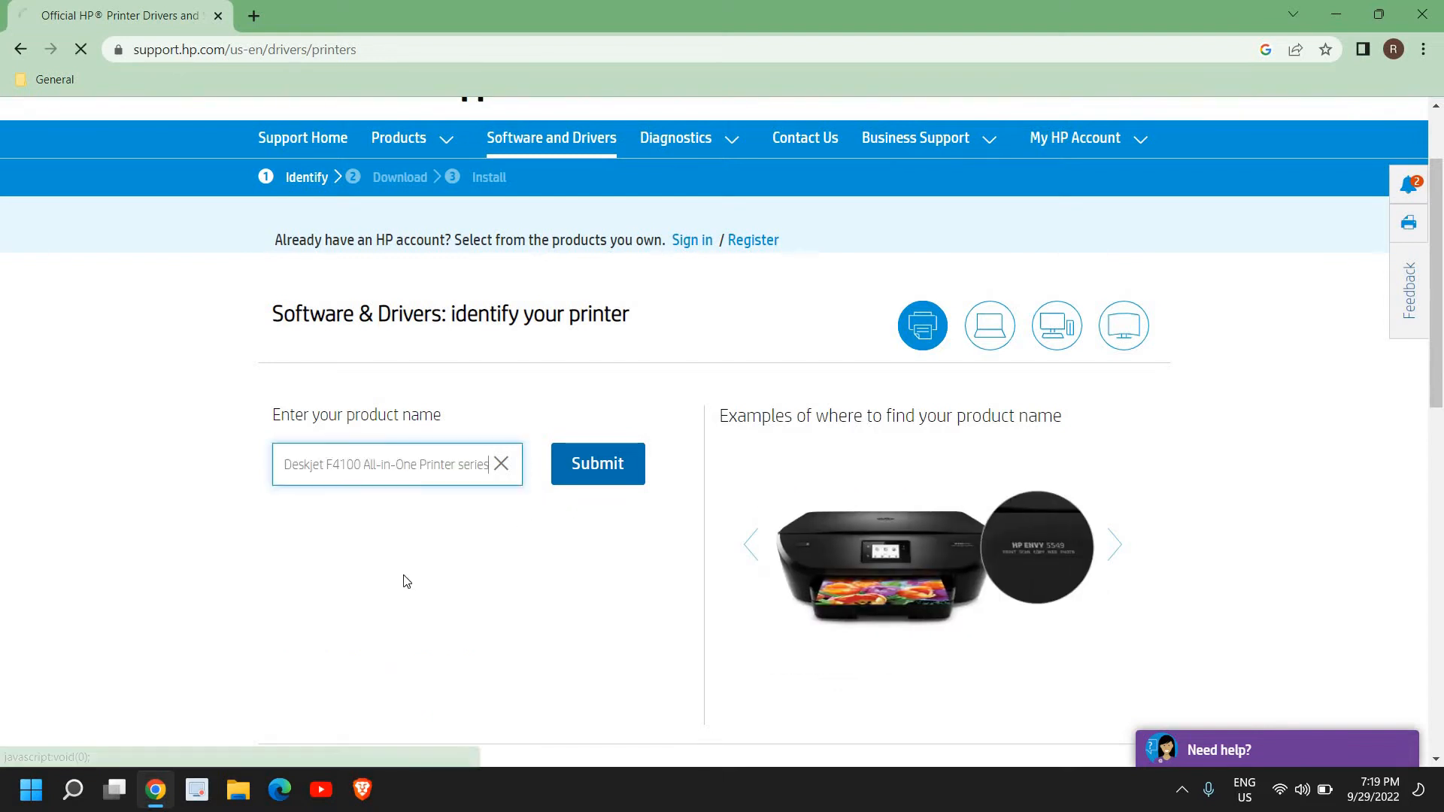
left_click(597, 463)
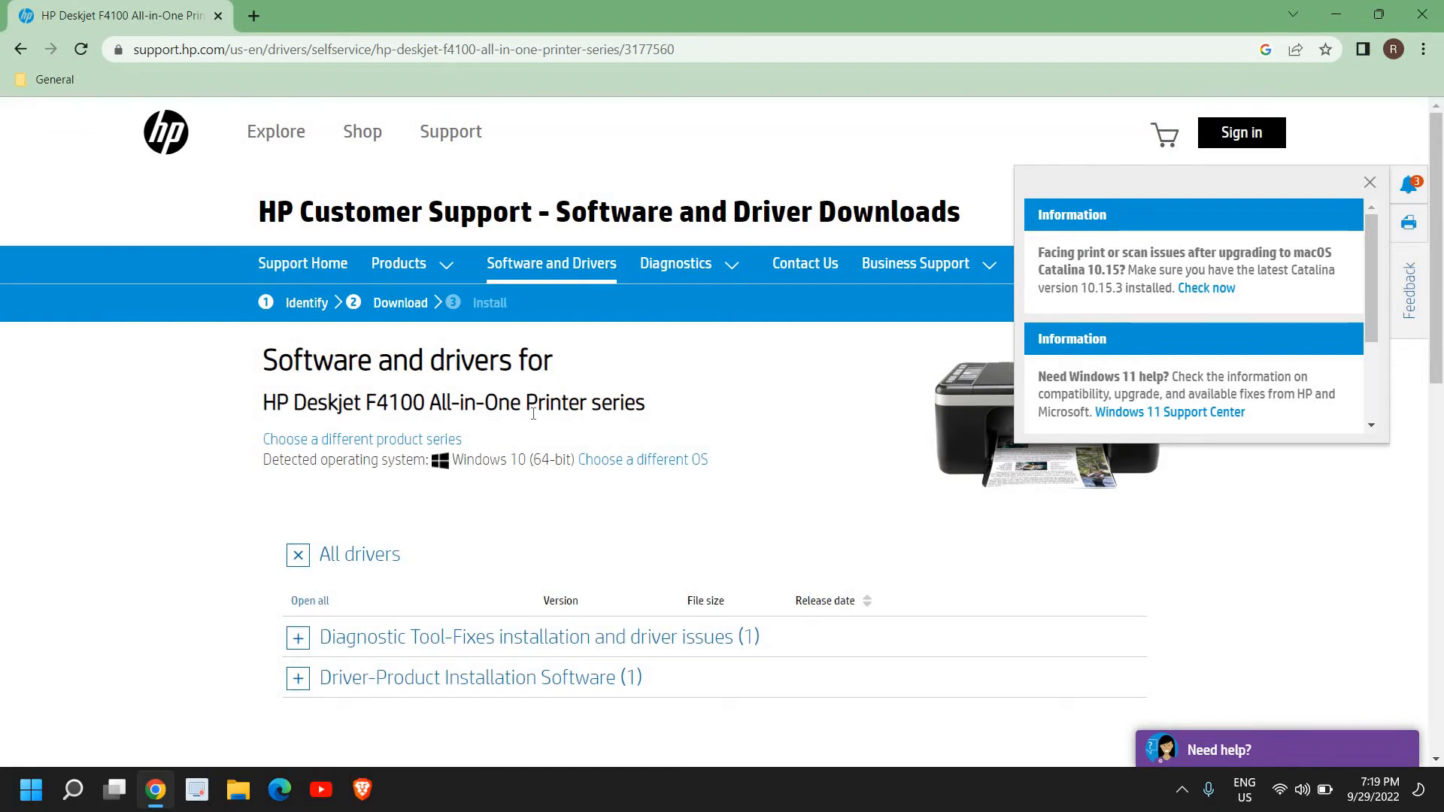
Expand Diagnostic Tool-Fixes installation and driver issues, listing HP Print and Scan Doctor for Windows
scroll("down", 3)
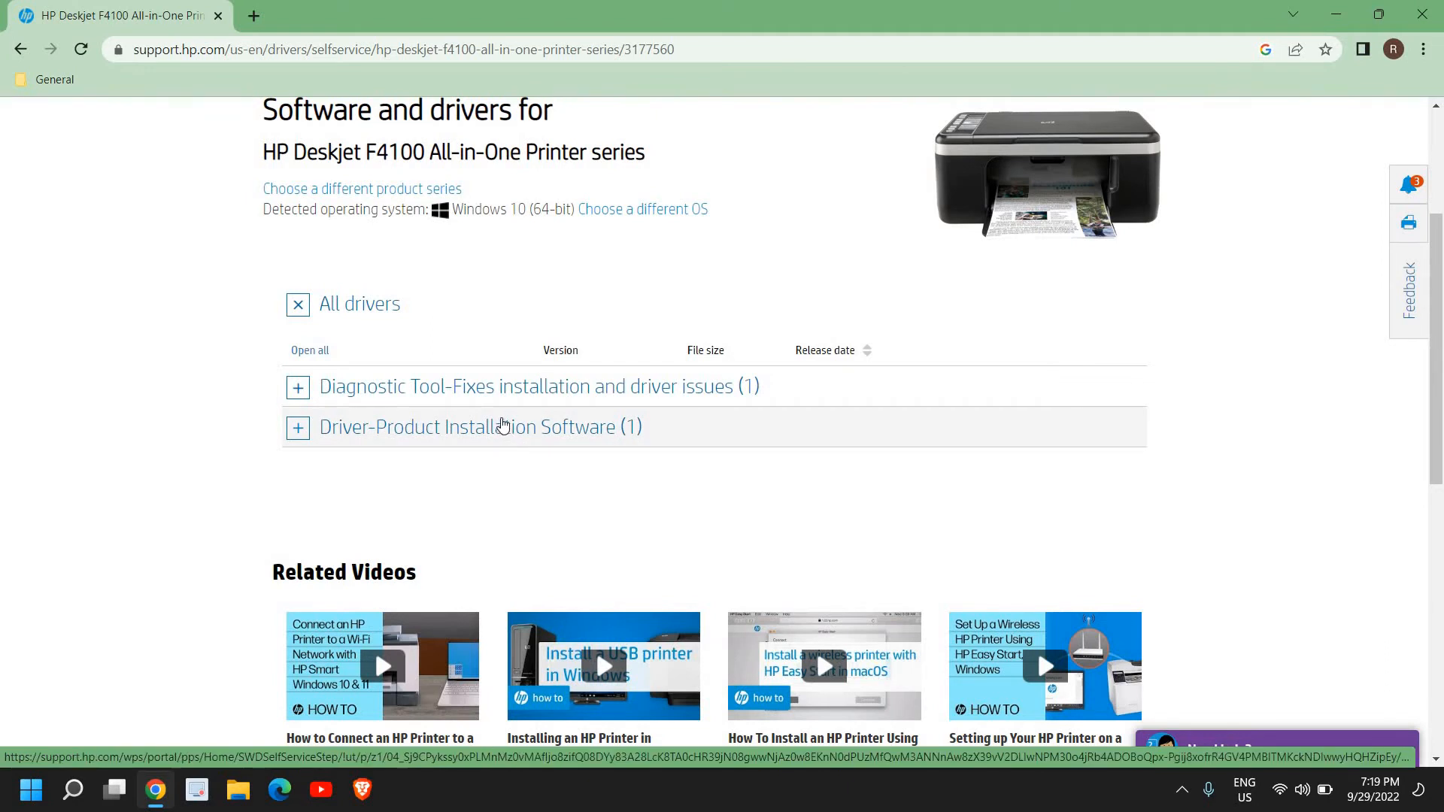
left_click(296, 386)
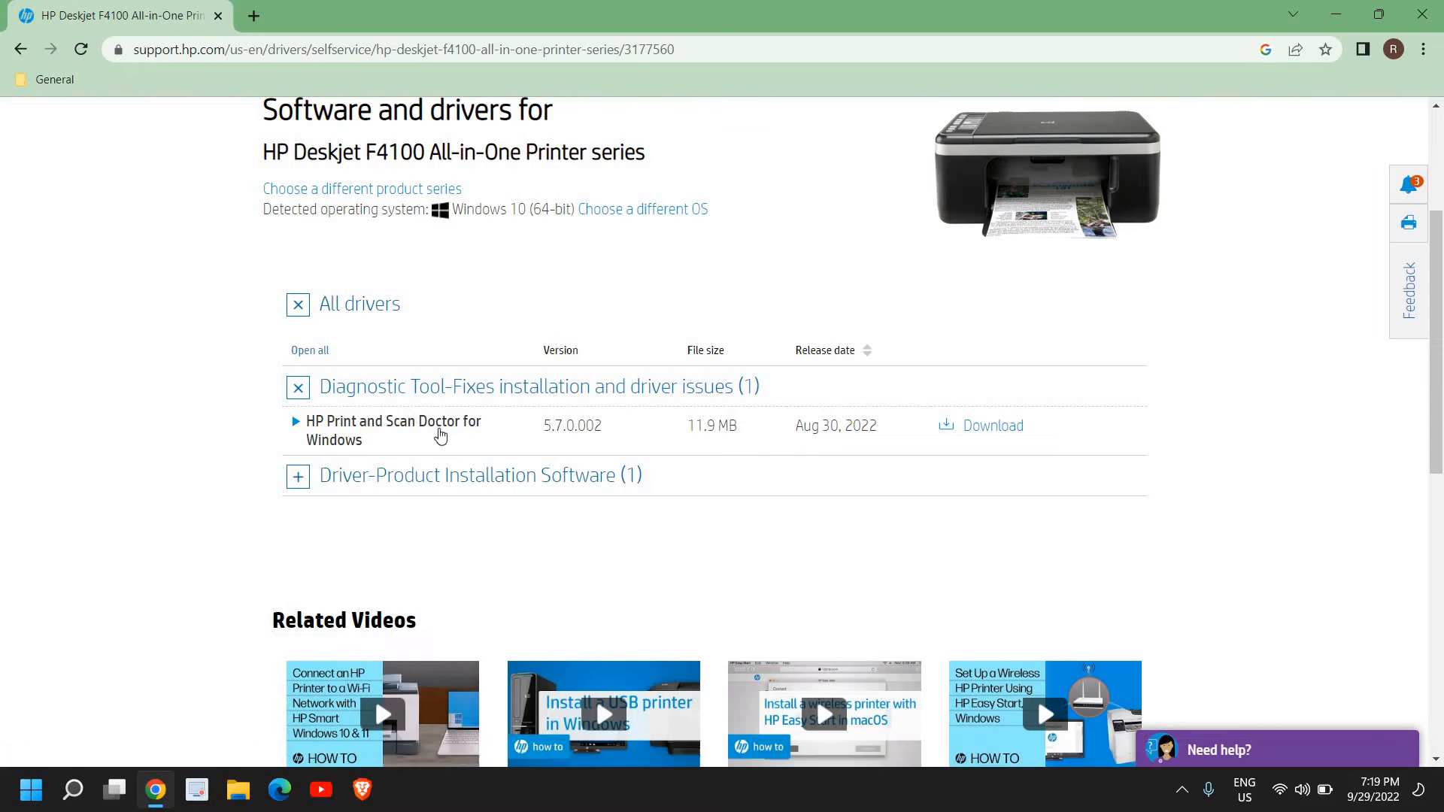
mouse_move(367, 447)
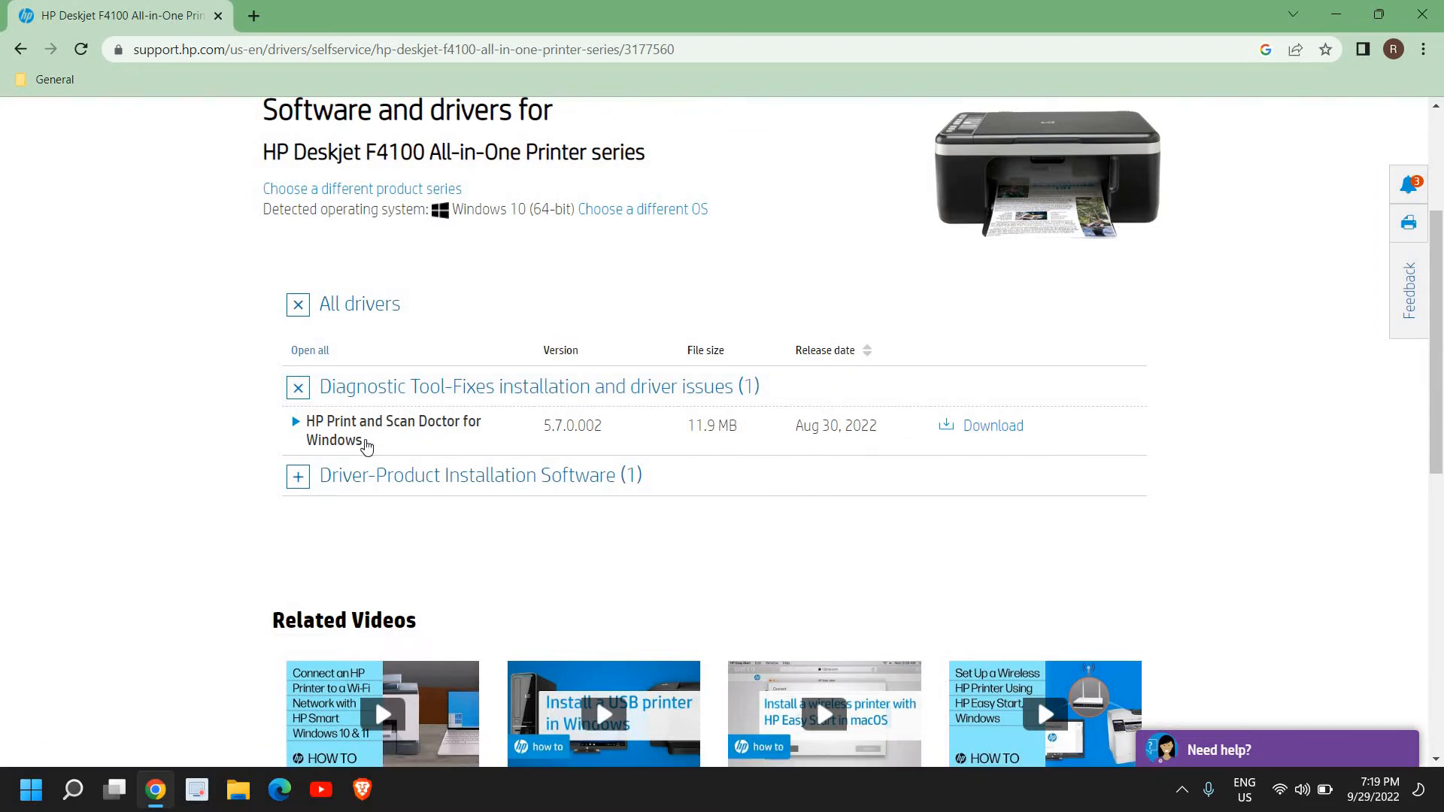
mouse_move(993, 433)
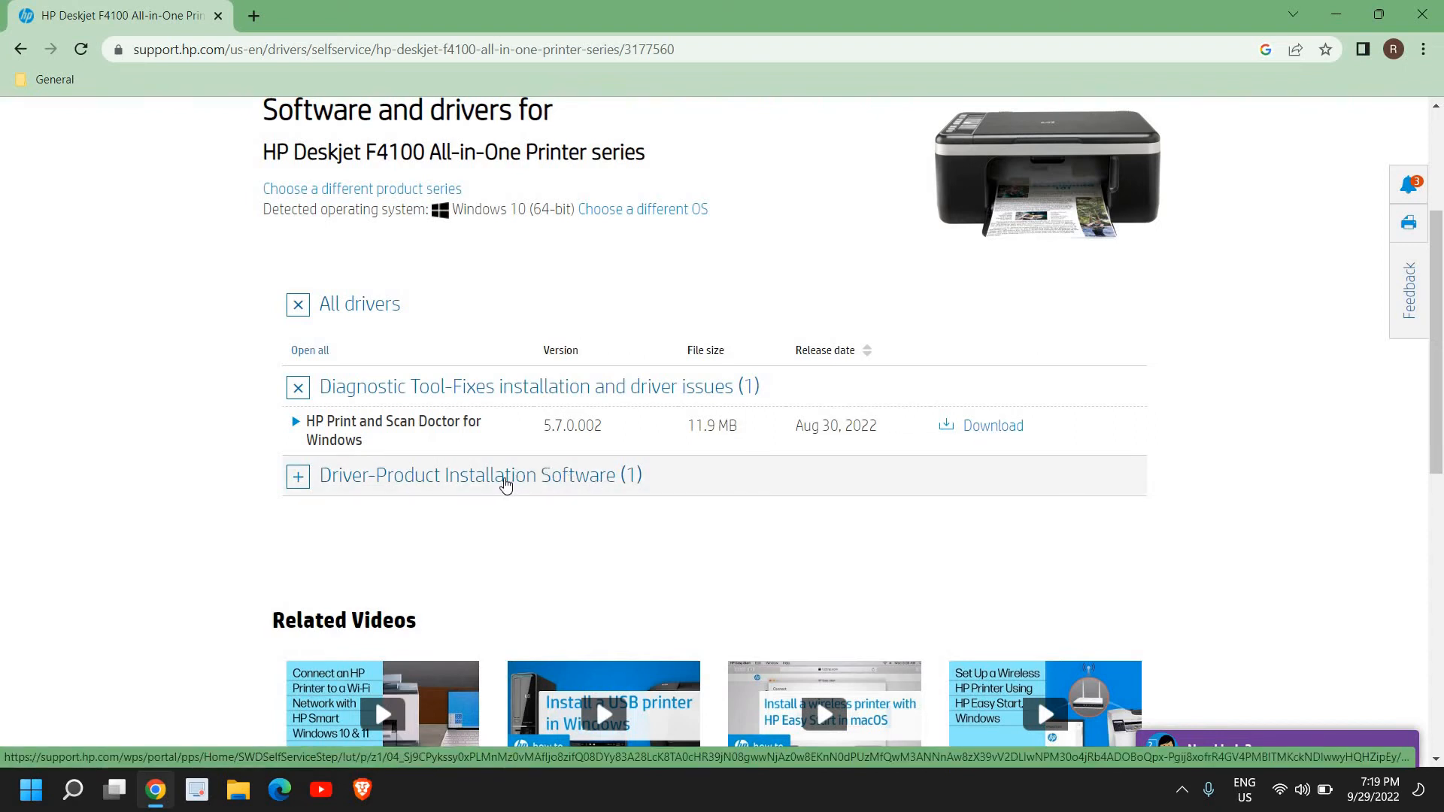
Expand Driver-Product Installation Software showing the Windows built-in printer driver solution
left_click(297, 477)
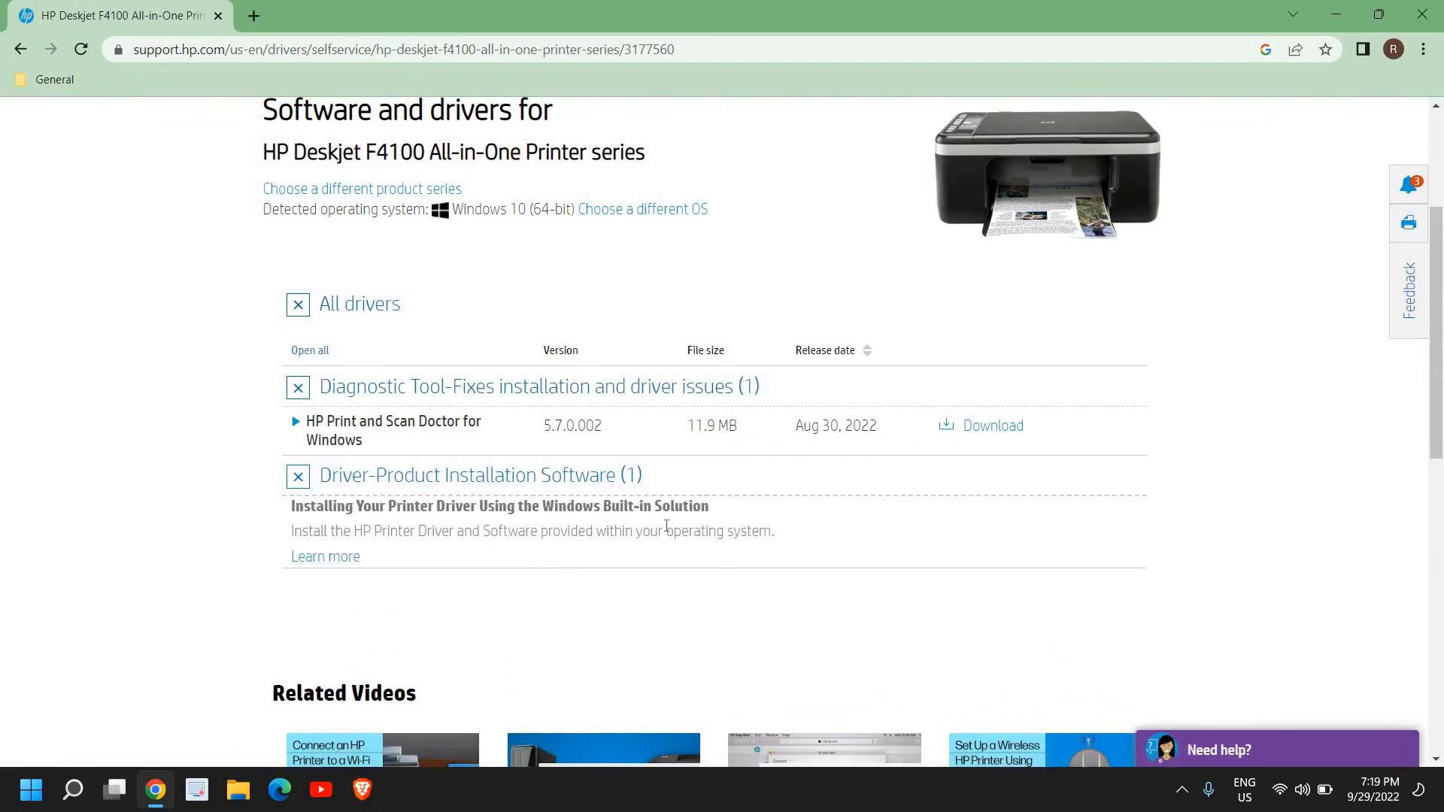
scroll("down", 3)
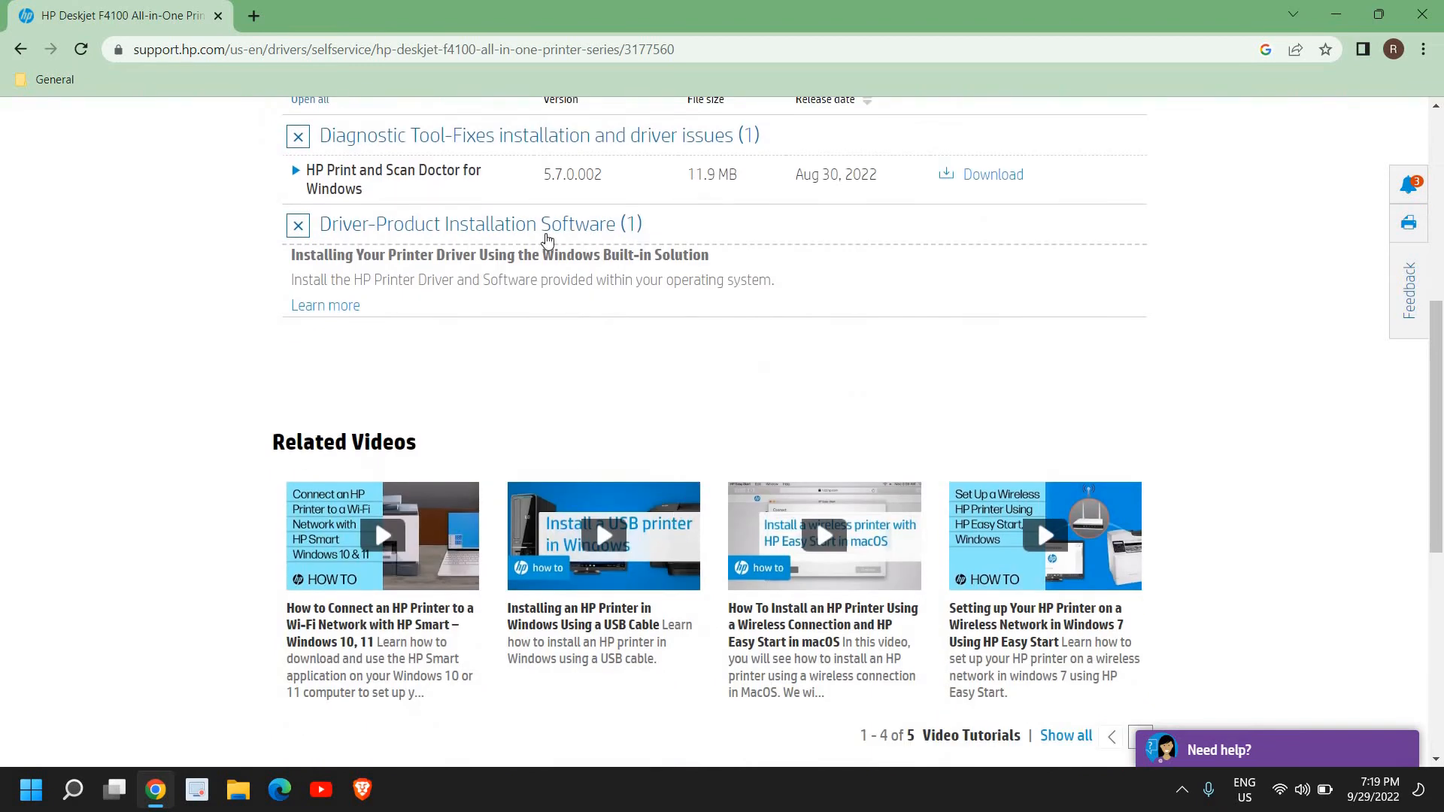
scroll("up", 3)
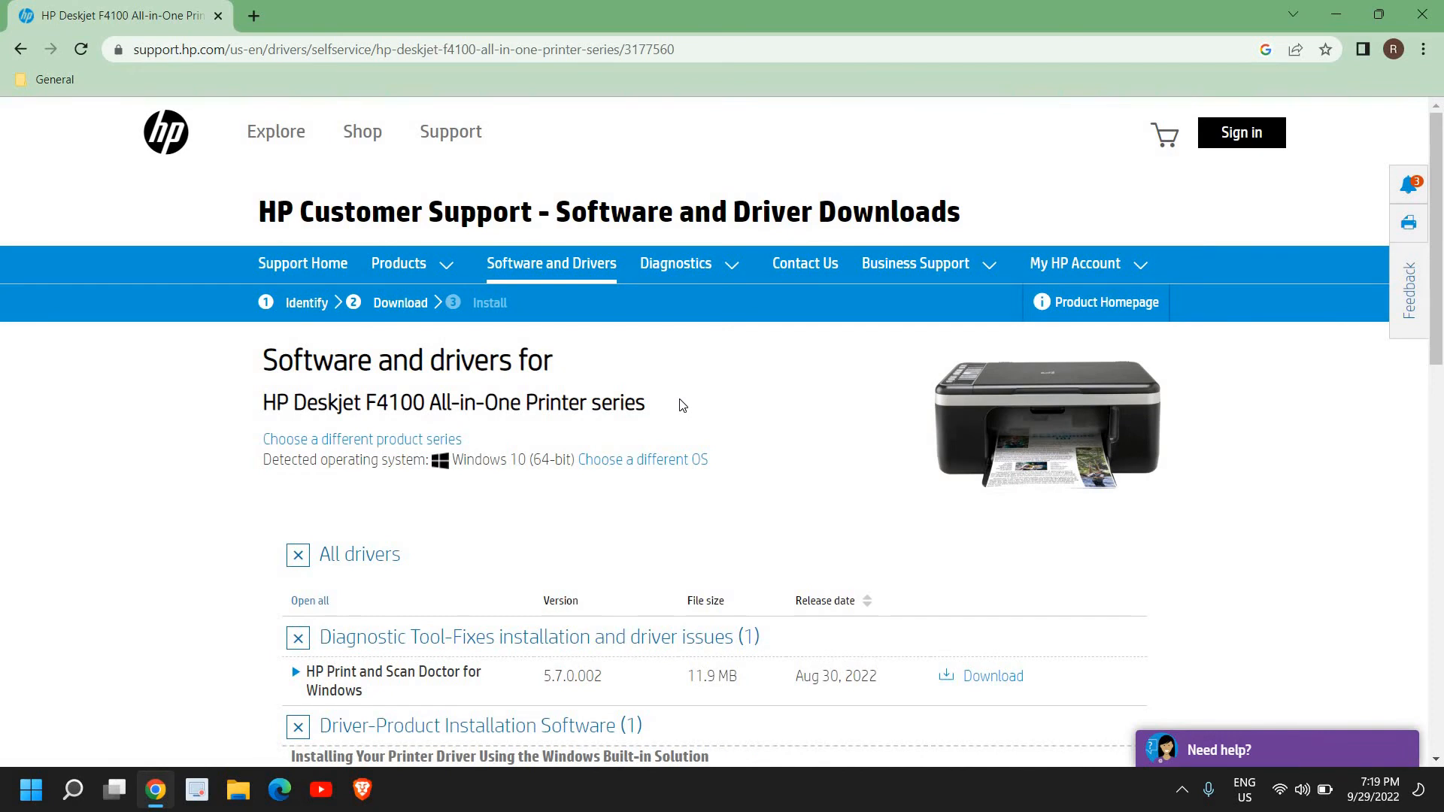
mouse_move(677, 397)
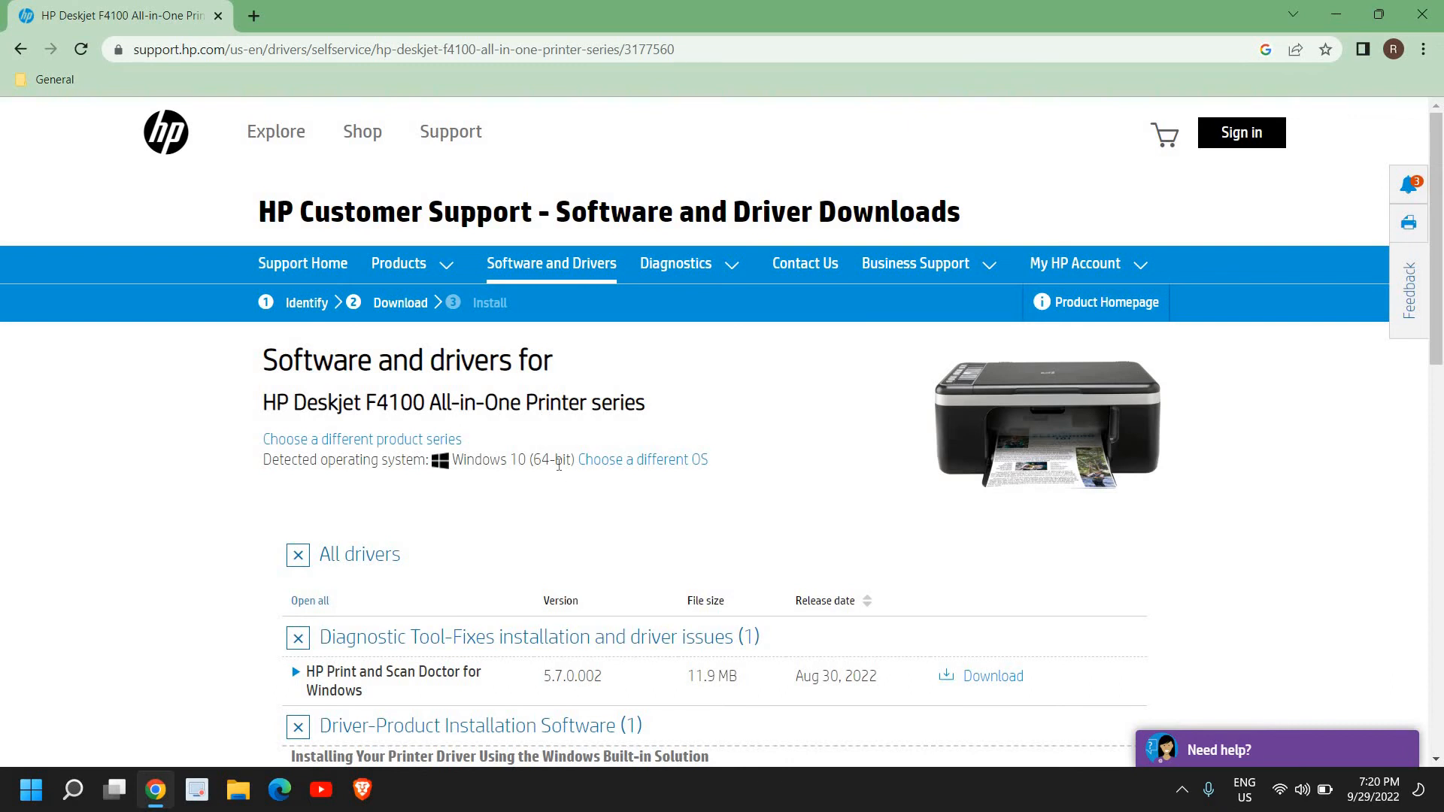
mouse_move(605, 525)
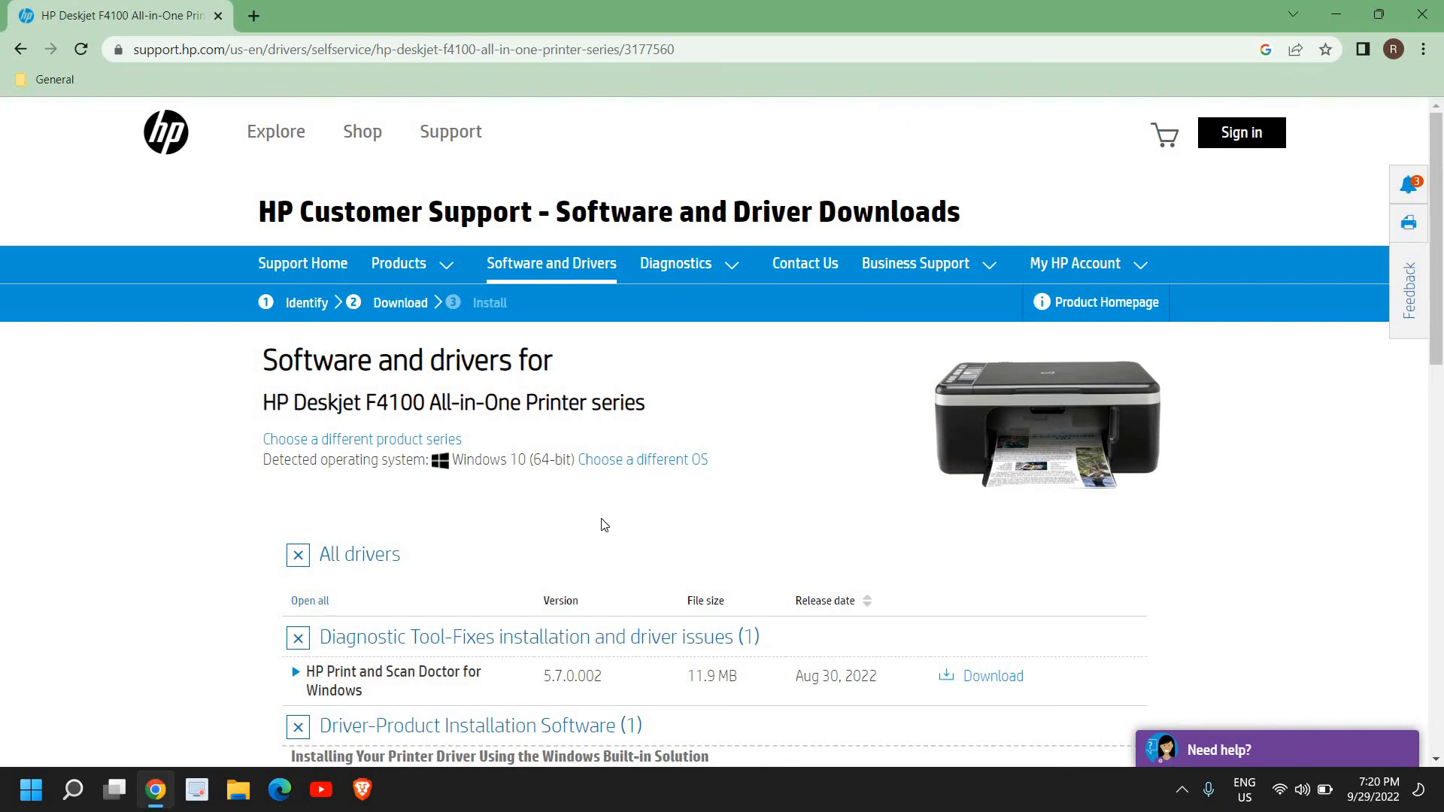
mouse_move(605, 507)
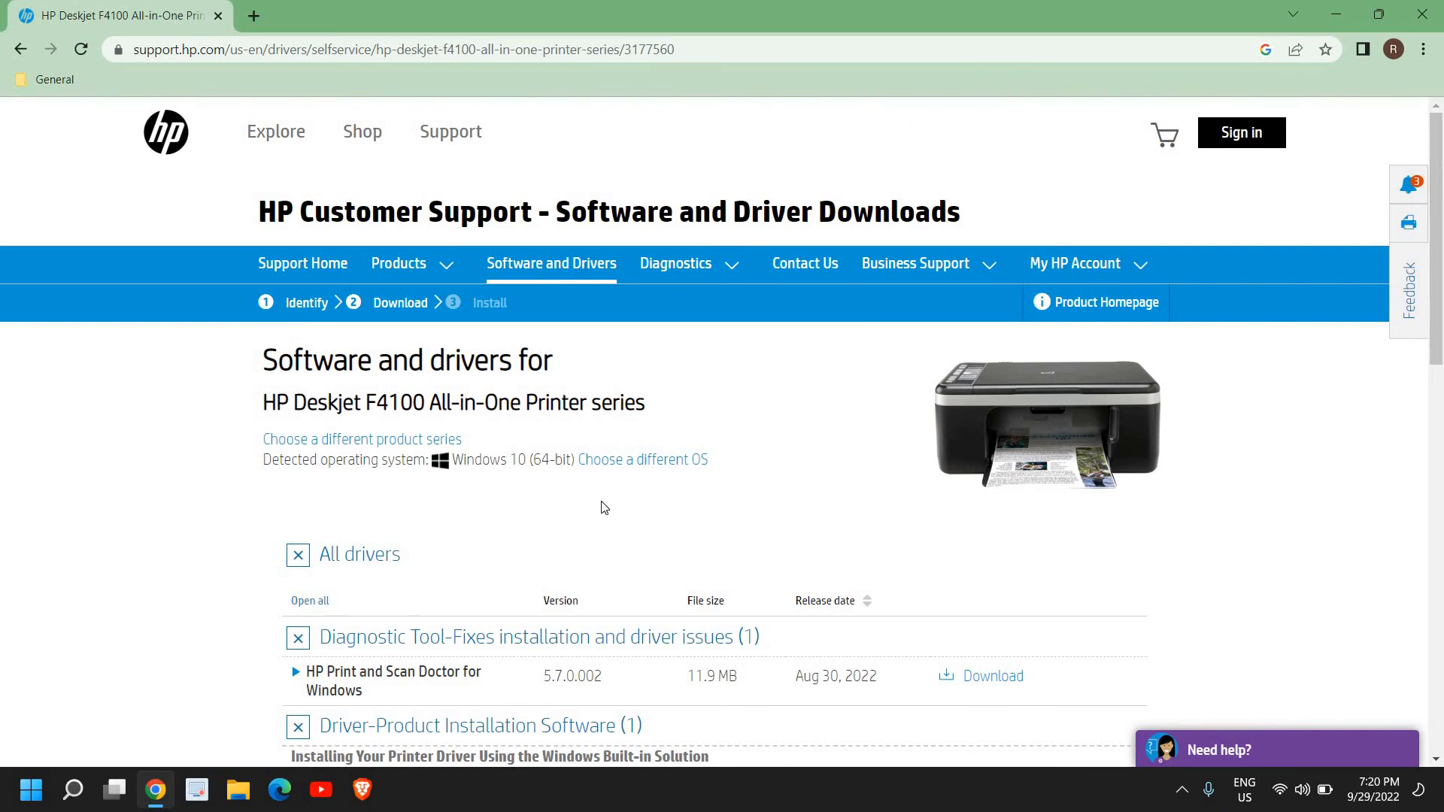
mouse_move(643, 460)
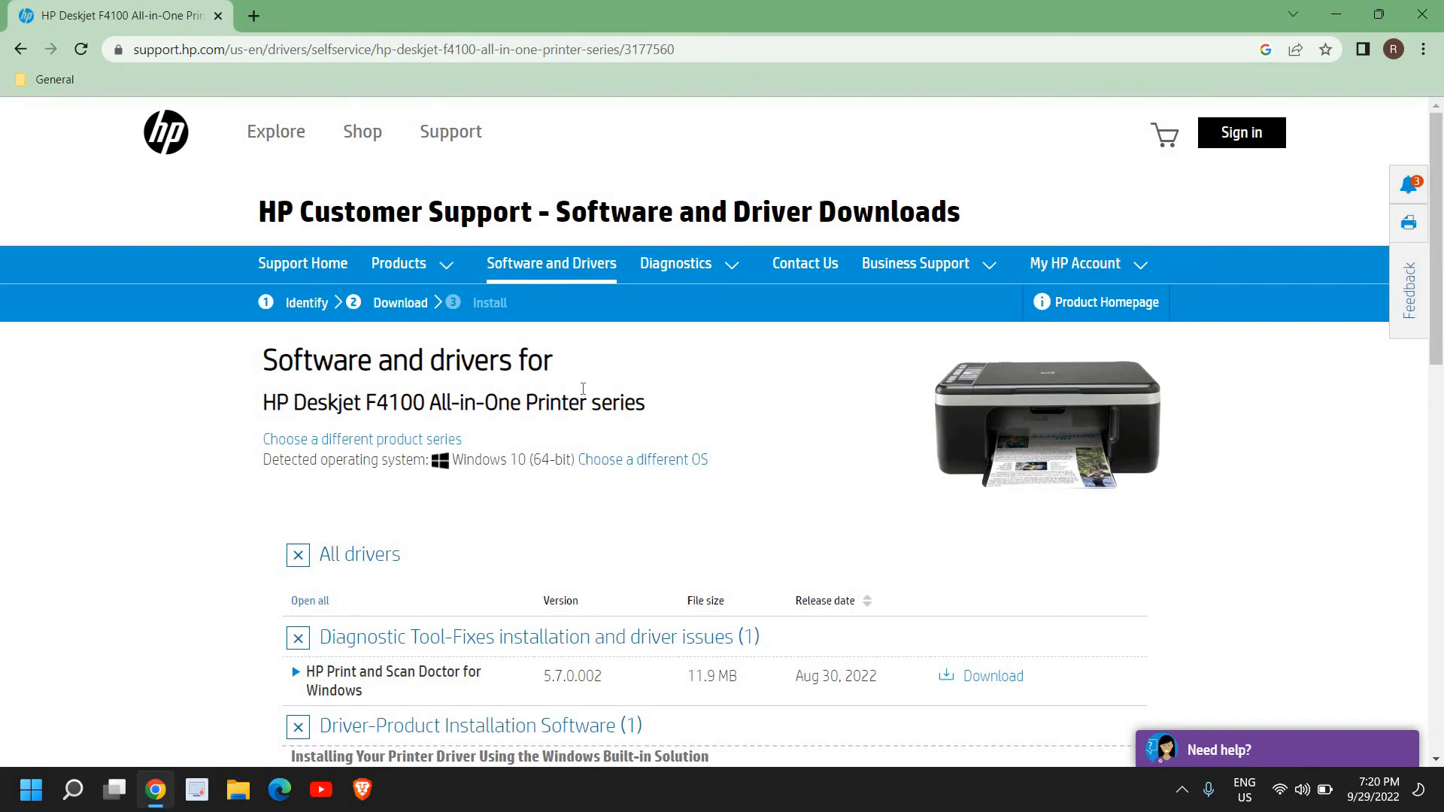
mouse_move(588, 382)
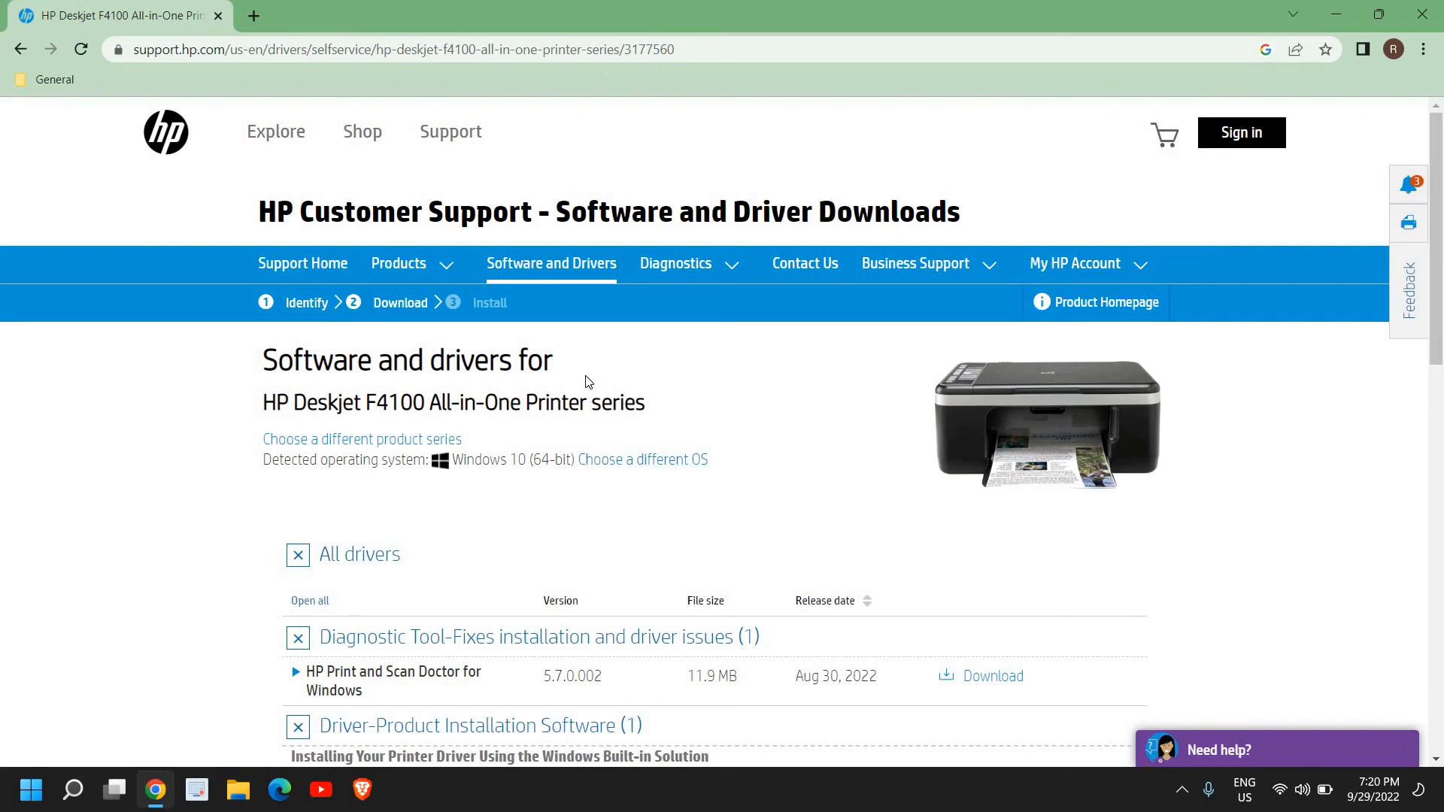
mouse_move(576, 371)
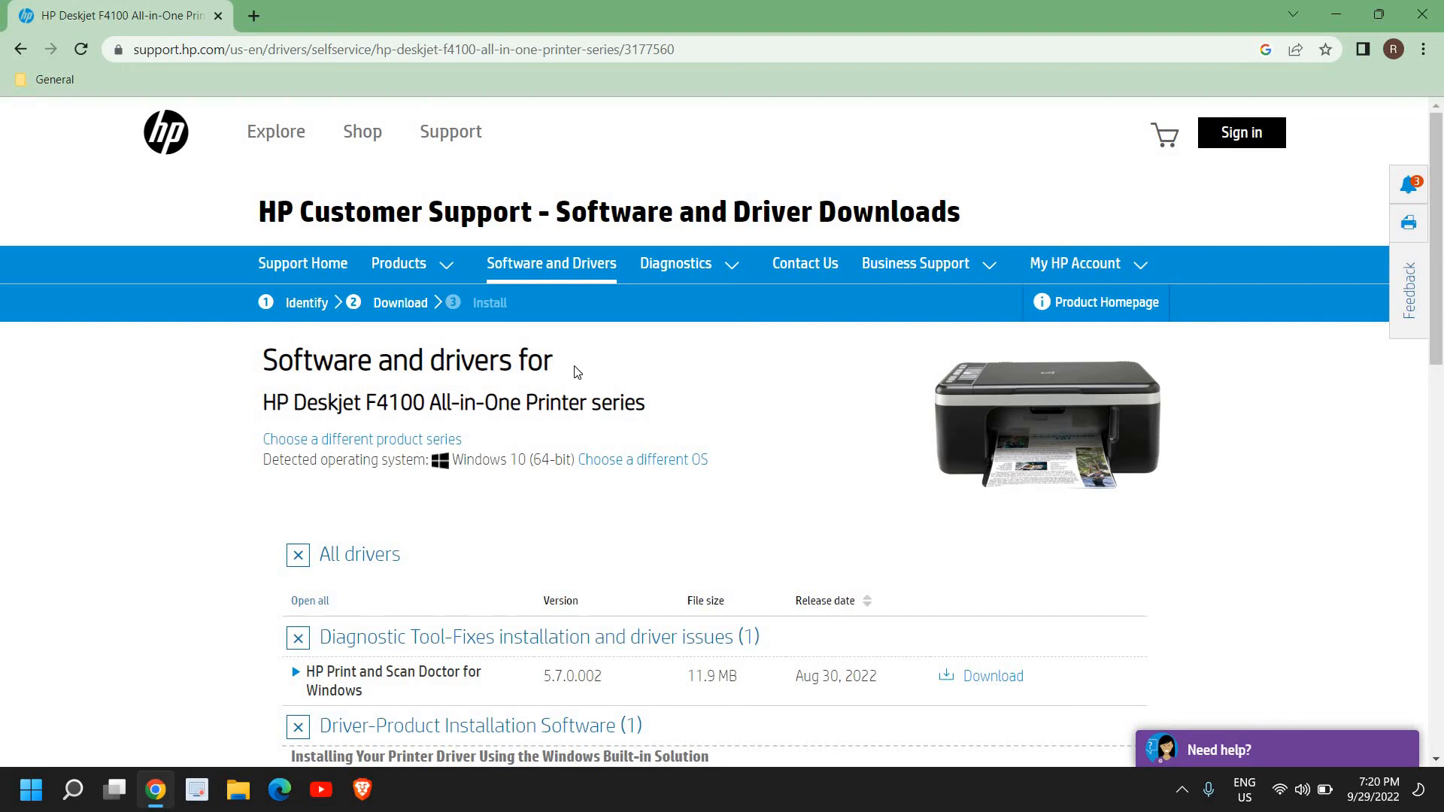